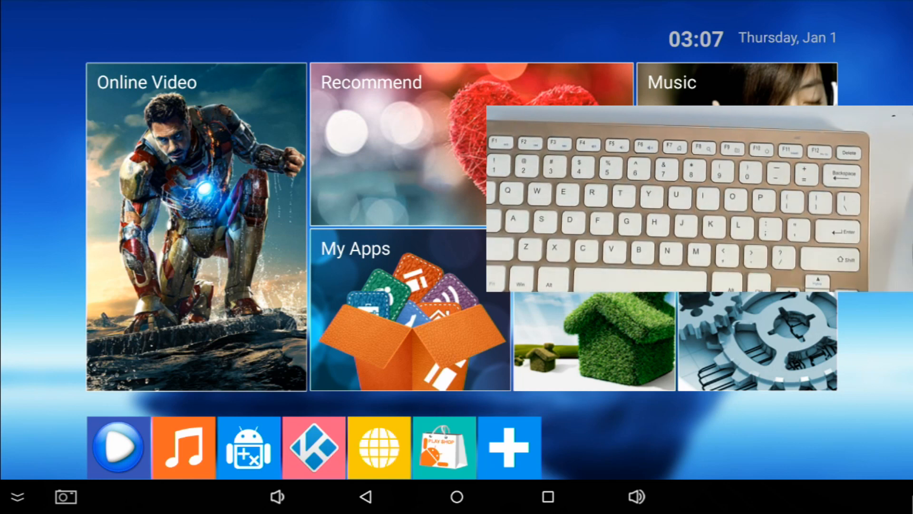
{"action": "mouse_move", "coordinate": [206, 288]}
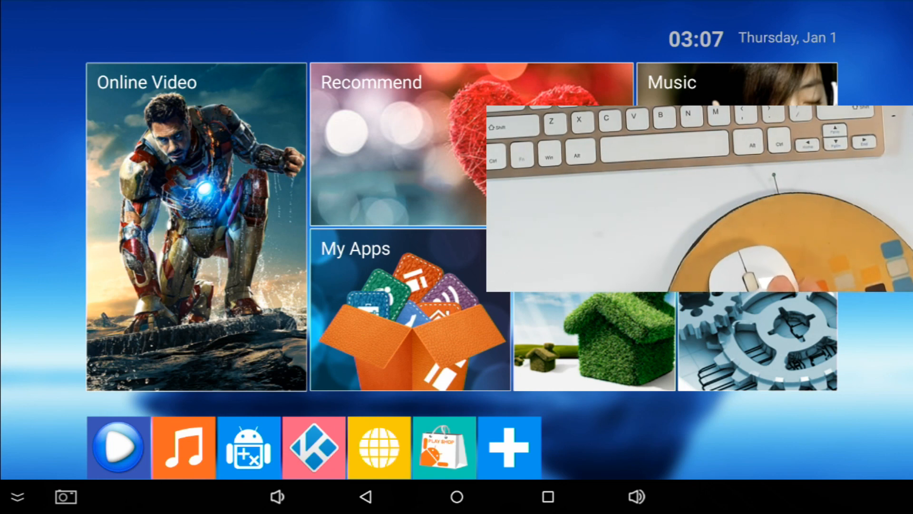
{"action": "mouse_move", "coordinate": [109, 233]}
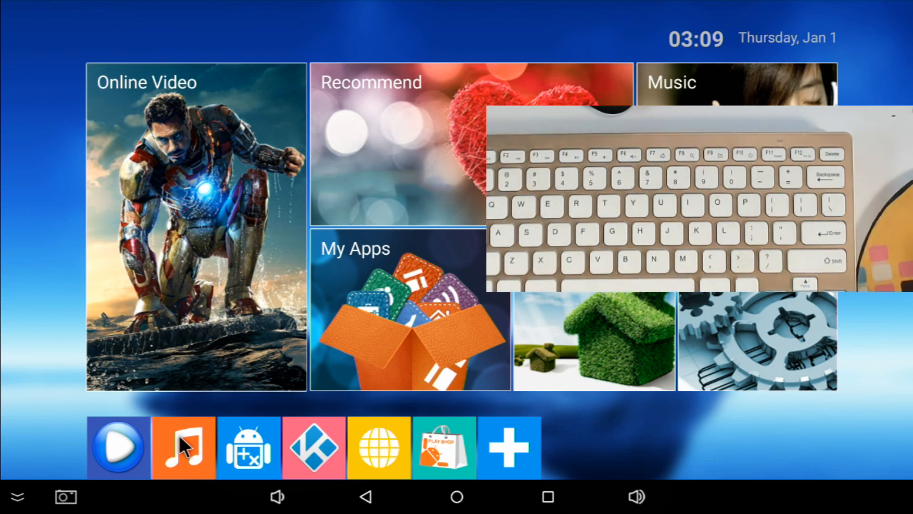
{"action": "mouse_move", "coordinate": [33, 503]}
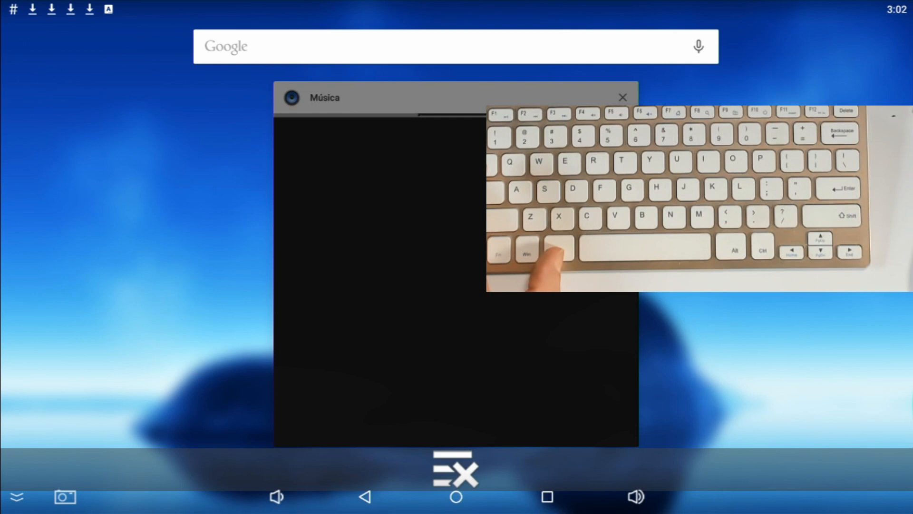
Step: Clear all recent apps, closing Música and returning to the launcher home screen
{"action": "left_click", "coordinate": [621, 96]}
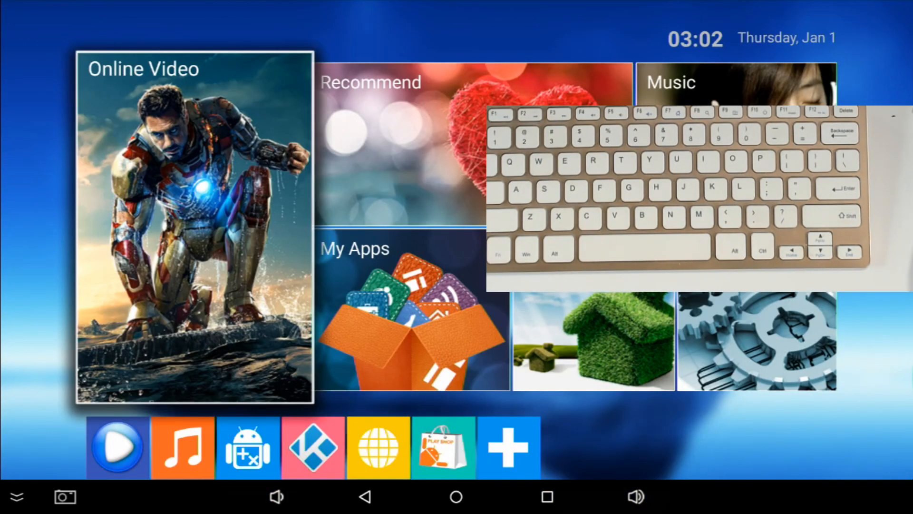